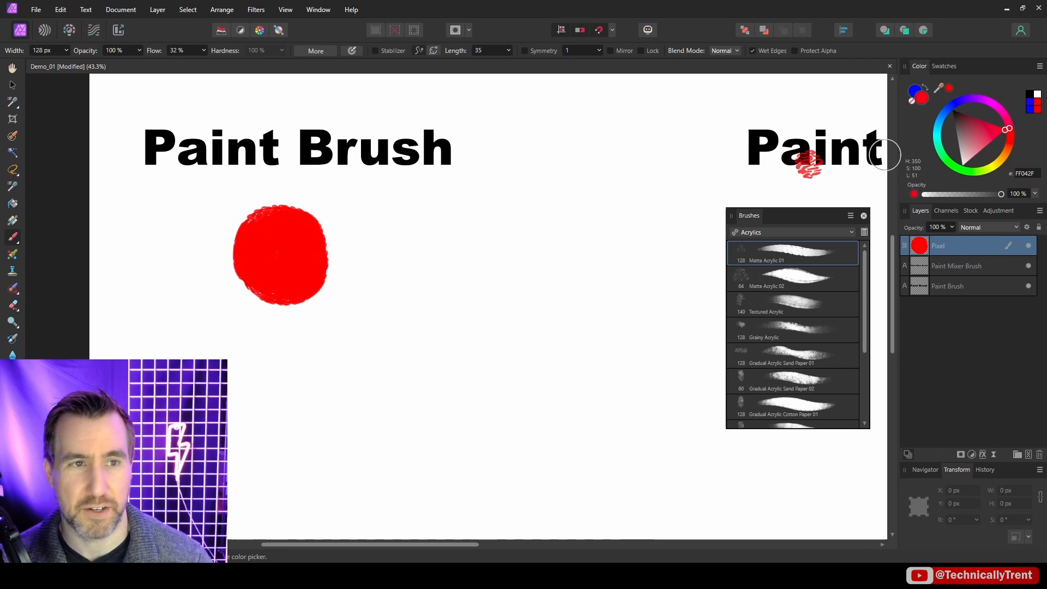
# Choose an Acrylics brush for painting solid circles under the Paint Brush heading.
pyautogui.click(962, 102)
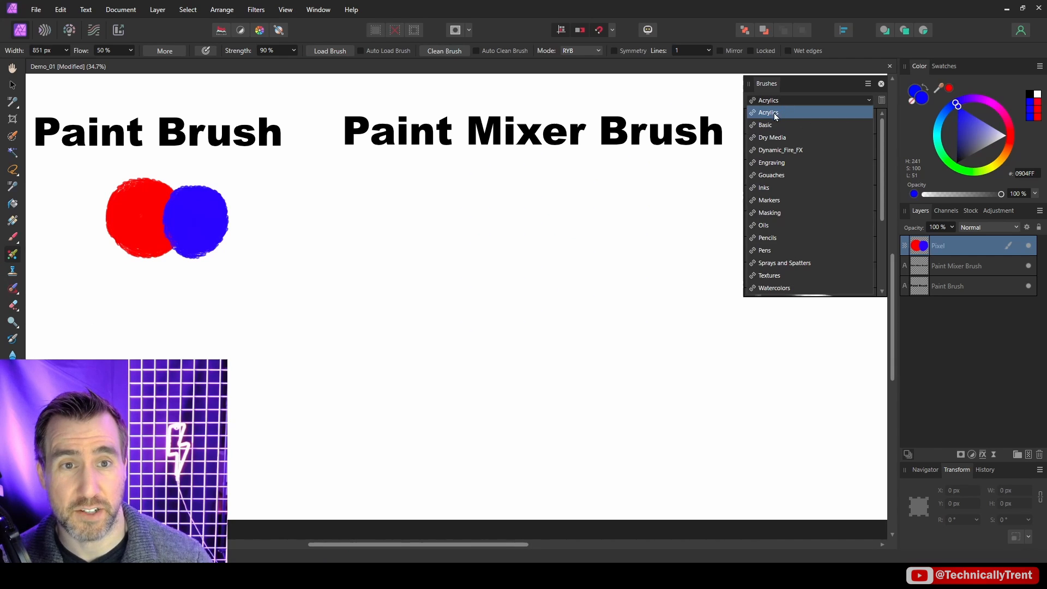
# With an Acrylics mixer brush, paint red over the blue circle, blending it into purple.
pyautogui.click(768, 112)
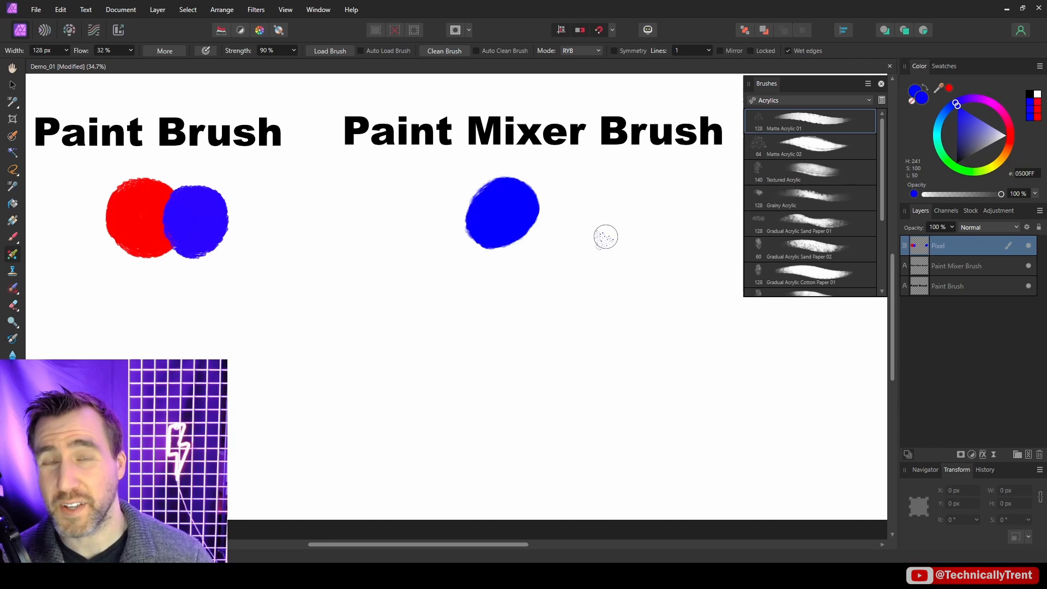
pyautogui.click(1010, 131)
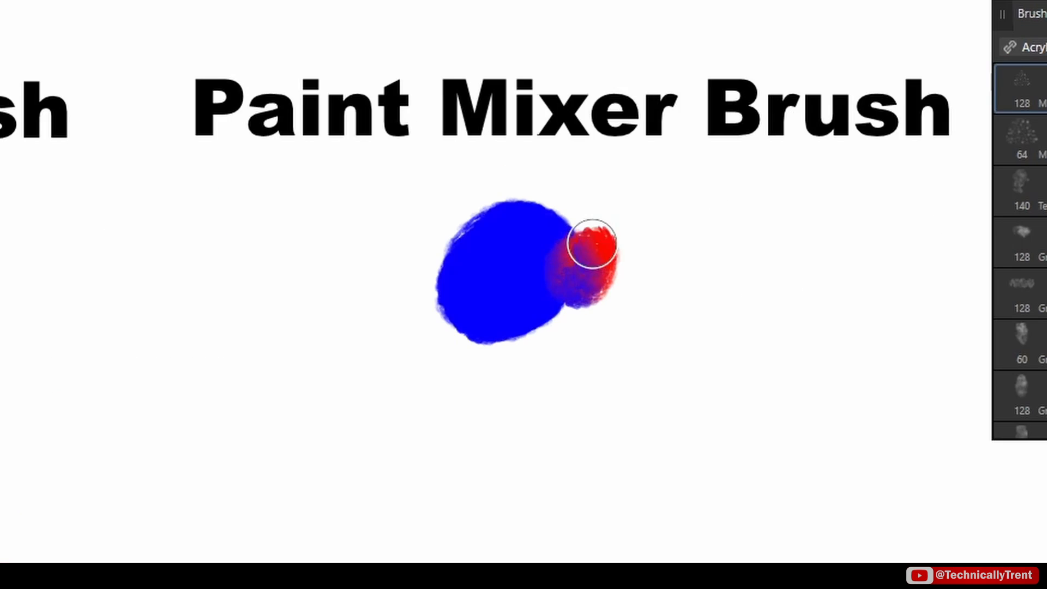
pyautogui.moveTo(592, 244); pyautogui.dragTo(586, 270)
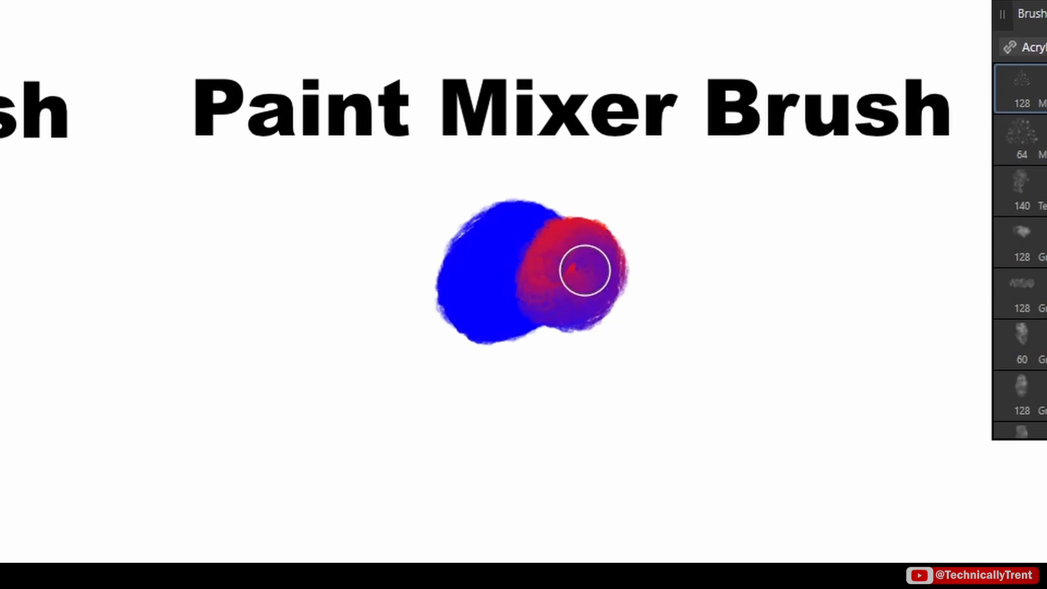
pyautogui.moveTo(585, 271); pyautogui.dragTo(554, 257)
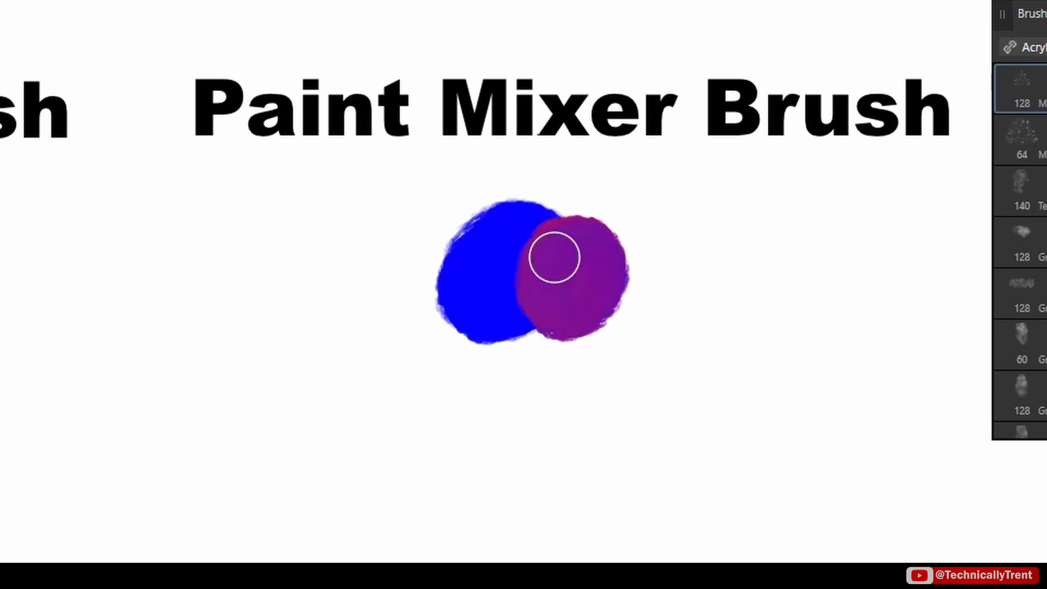
pyautogui.moveTo(553, 257); pyautogui.dragTo(534, 220)
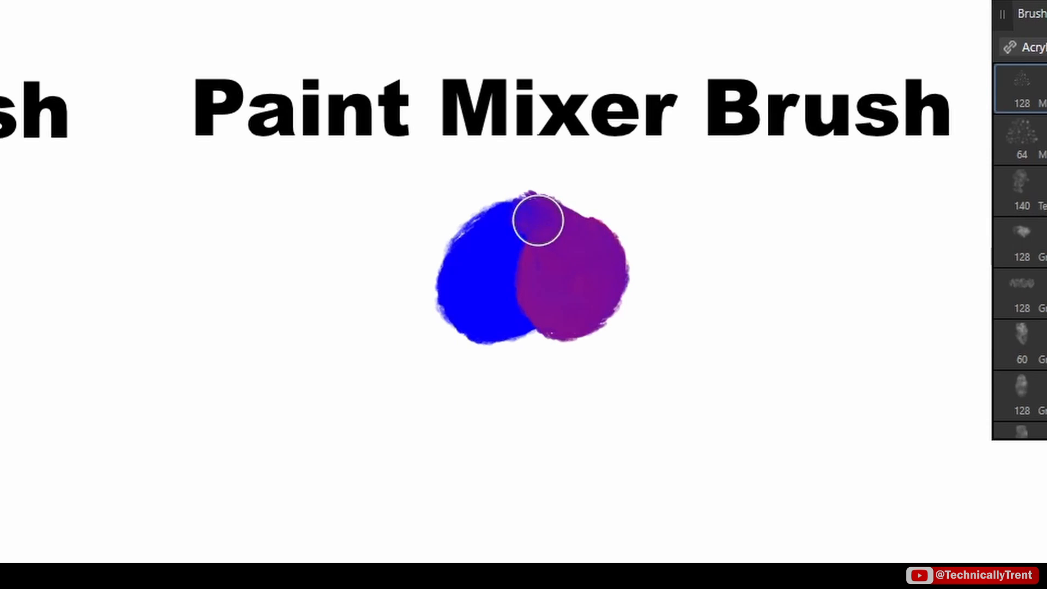
pyautogui.moveTo(534, 221); pyautogui.dragTo(557, 290)
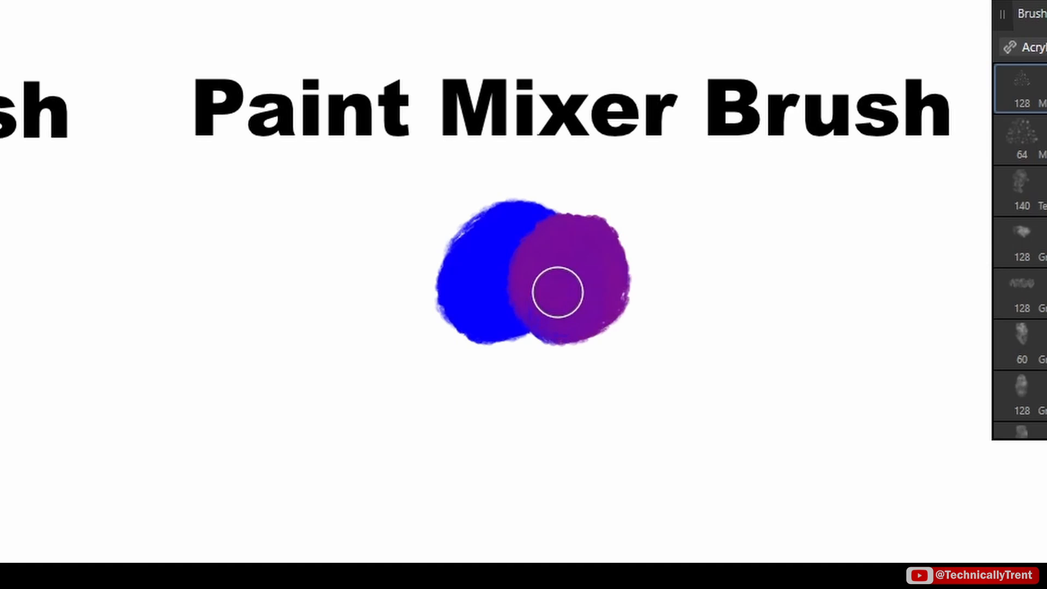
pyautogui.moveTo(555, 291); pyautogui.dragTo(795, 267)
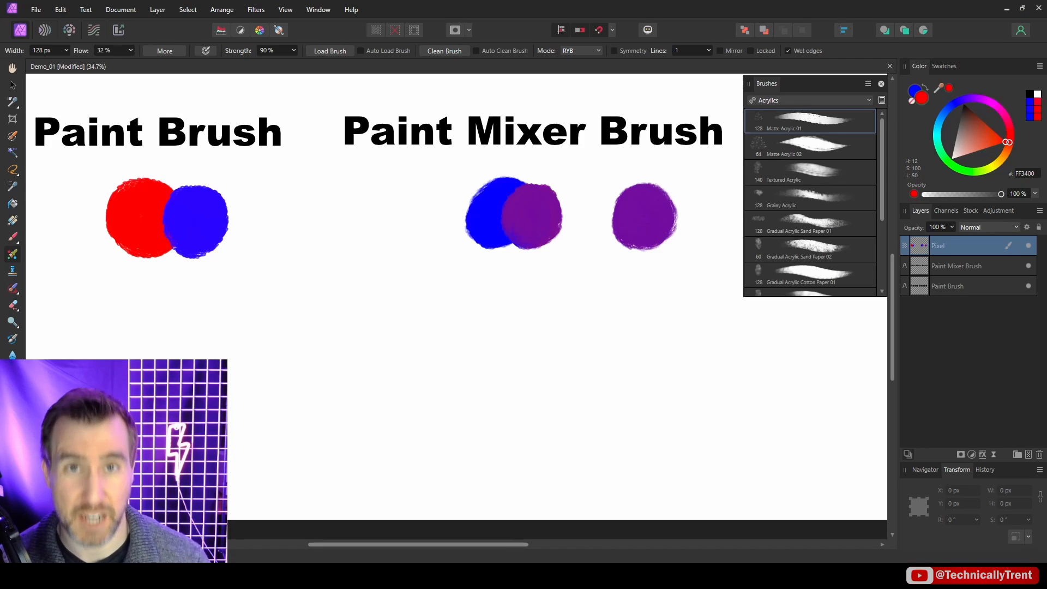
# Smear light blue leftward across the green stripe with a horizontal stroke.
pyautogui.click(503, 66)
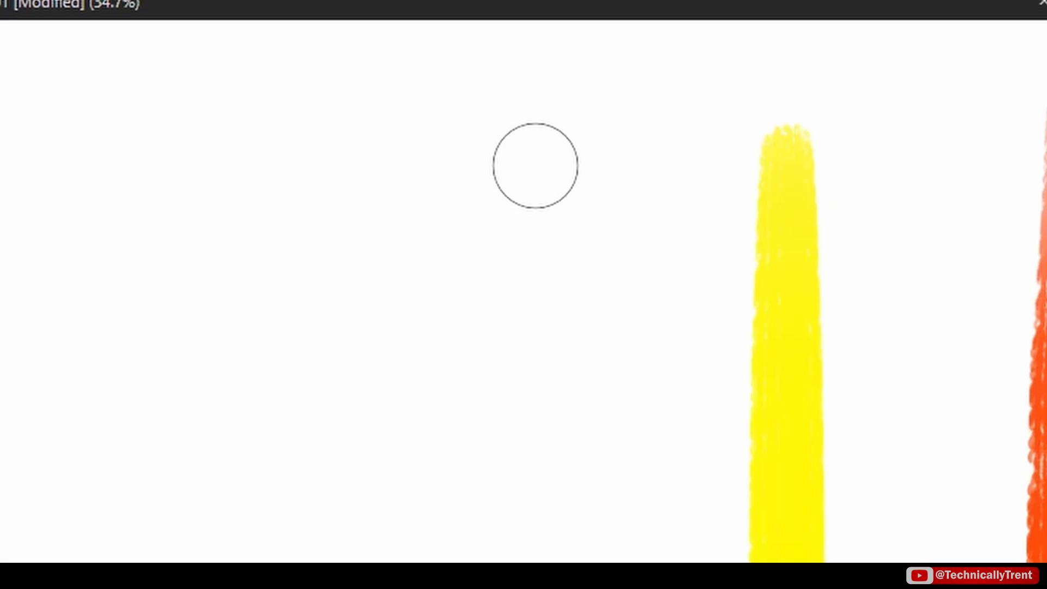
pyautogui.moveTo(530, 276)
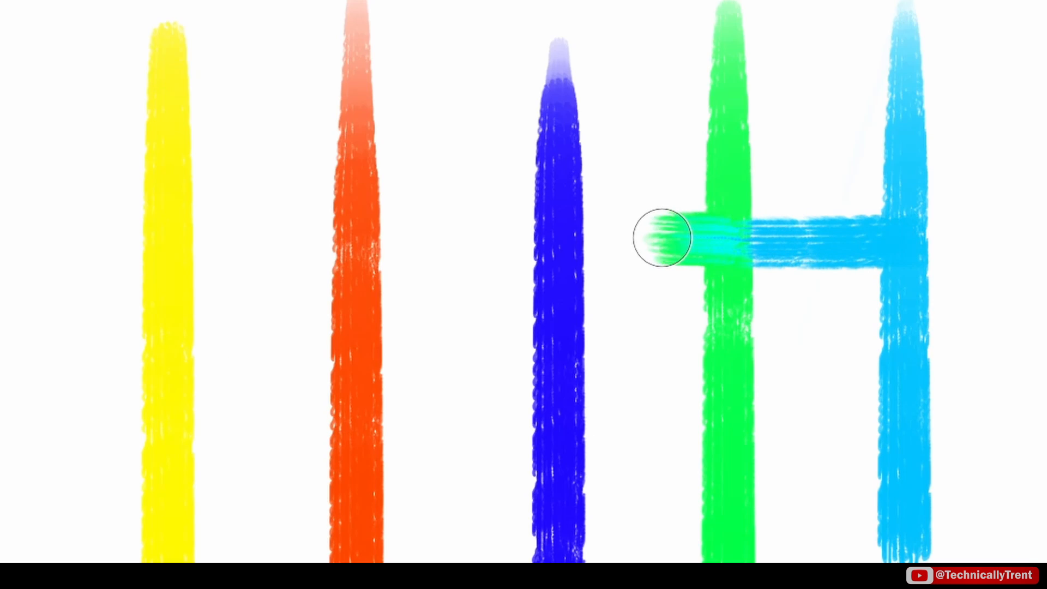
pyautogui.moveTo(658, 237); pyautogui.dragTo(207, 253)
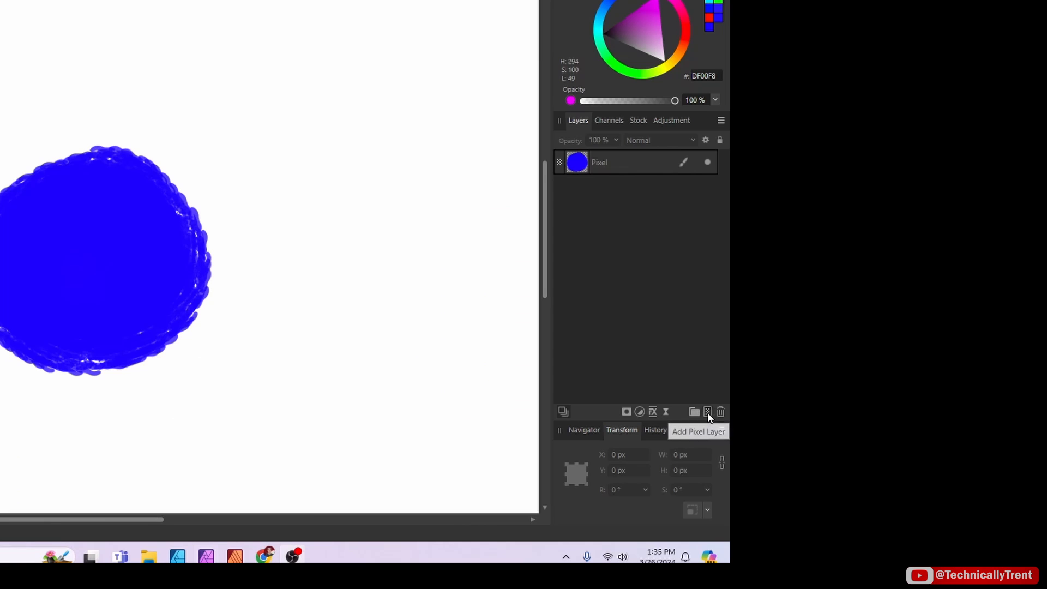
# Paint a magenta circle on a new pixel layer, then blend magenta into the blue circle's layer.
pyautogui.click(707, 411)
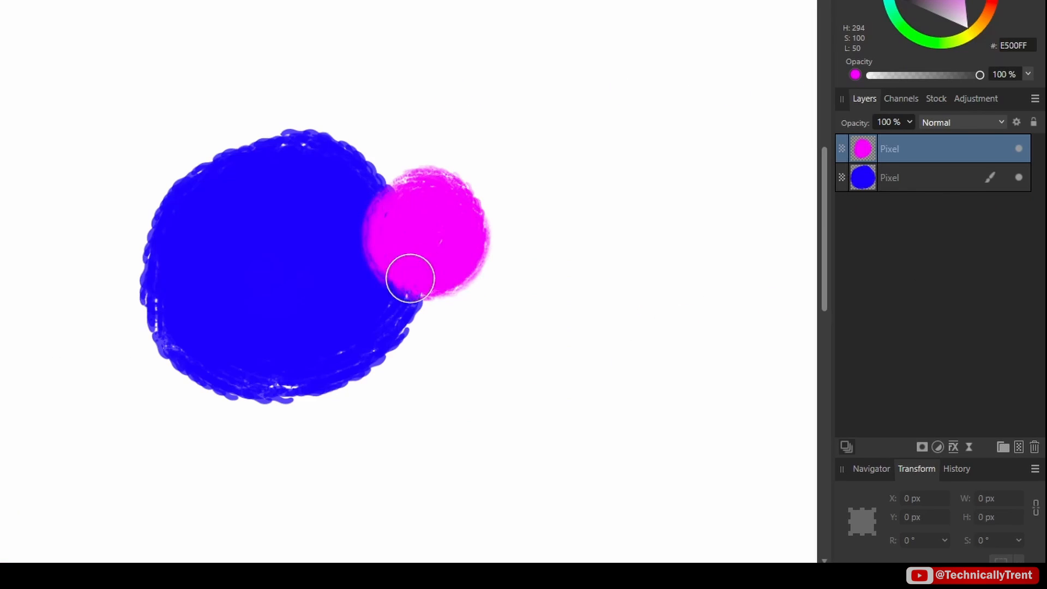
pyautogui.moveTo(411, 278); pyautogui.dragTo(464, 224)
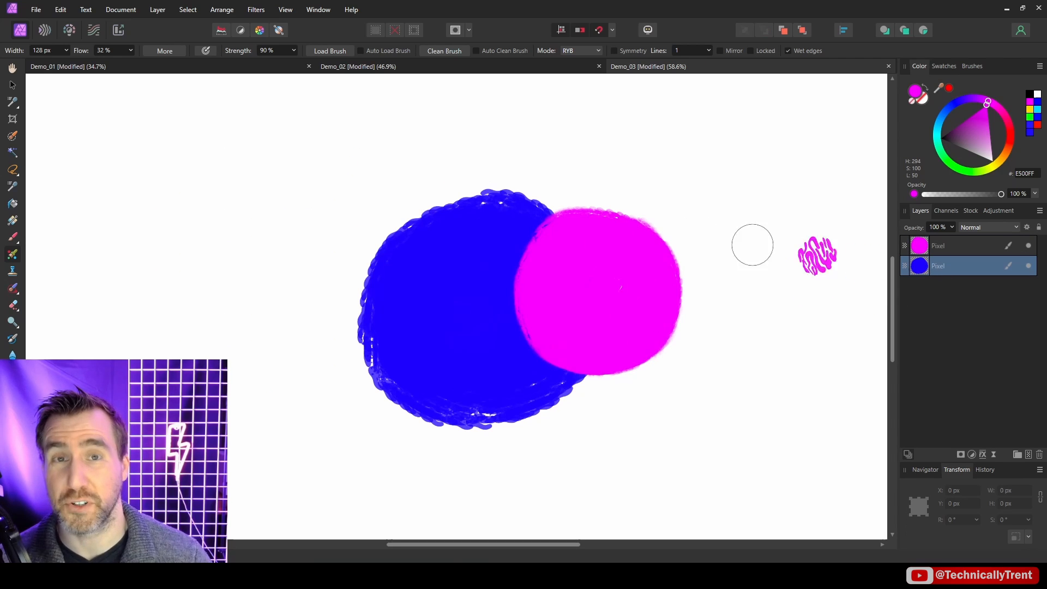
pyautogui.moveTo(752, 245); pyautogui.dragTo(419, 234)
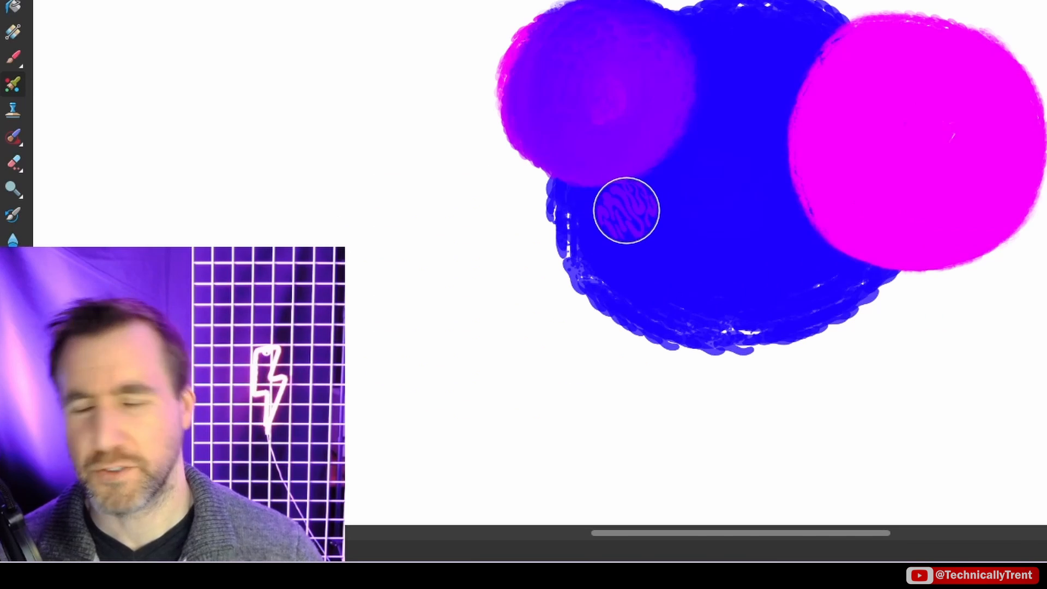
pyautogui.moveTo(626, 211); pyautogui.dragTo(581, 190)
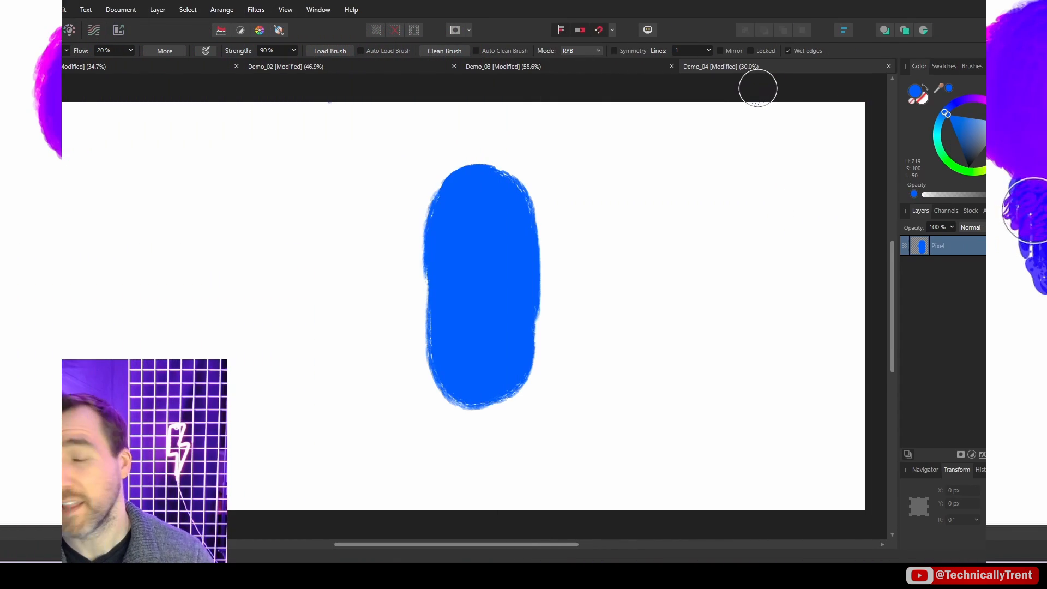
pyautogui.moveTo(66, 66)
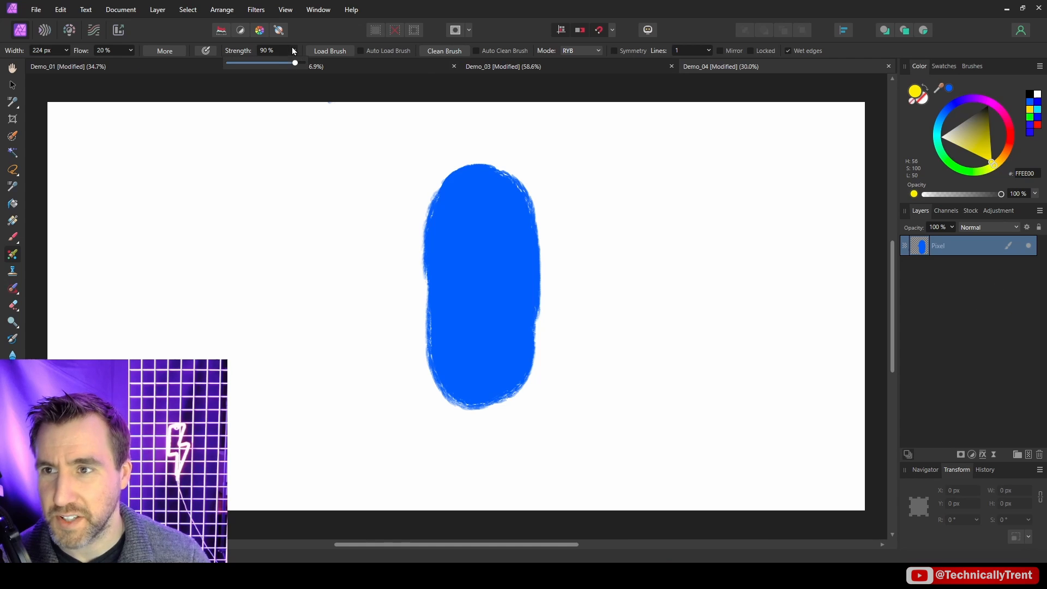
# Lower the Paint Mixer Brush mixing Strength to about 11%.
pyautogui.moveTo(344, 223); pyautogui.dragTo(400, 224)
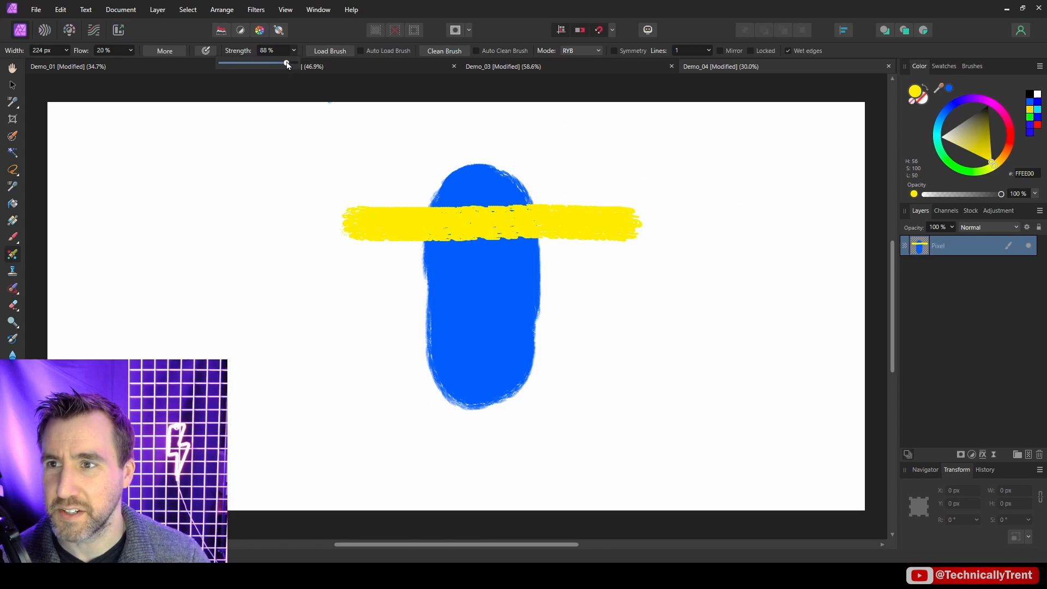
pyautogui.moveTo(345, 279); pyautogui.dragTo(447, 280)
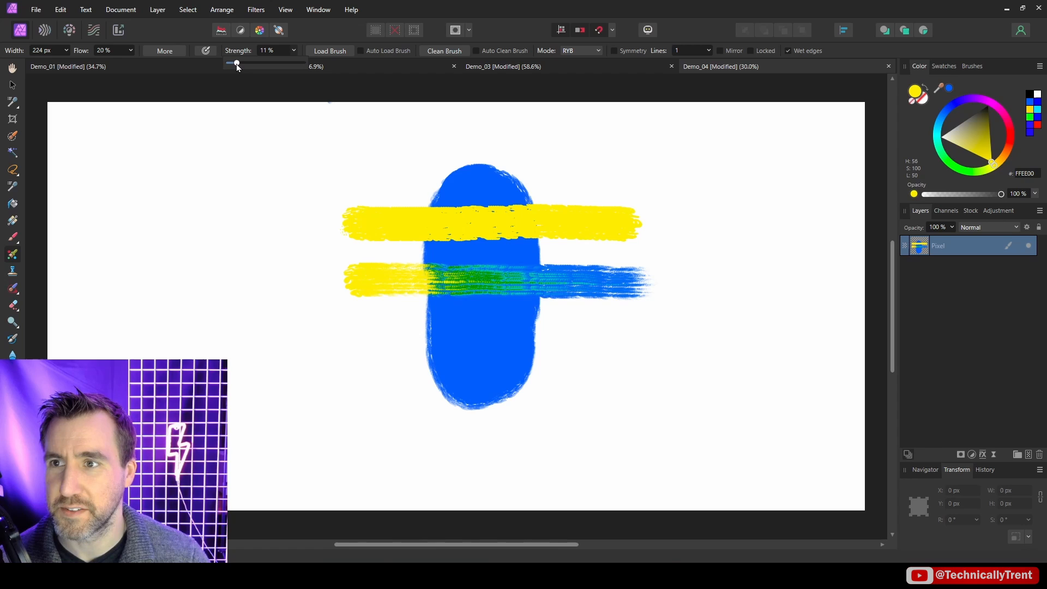
pyautogui.click(720, 66)
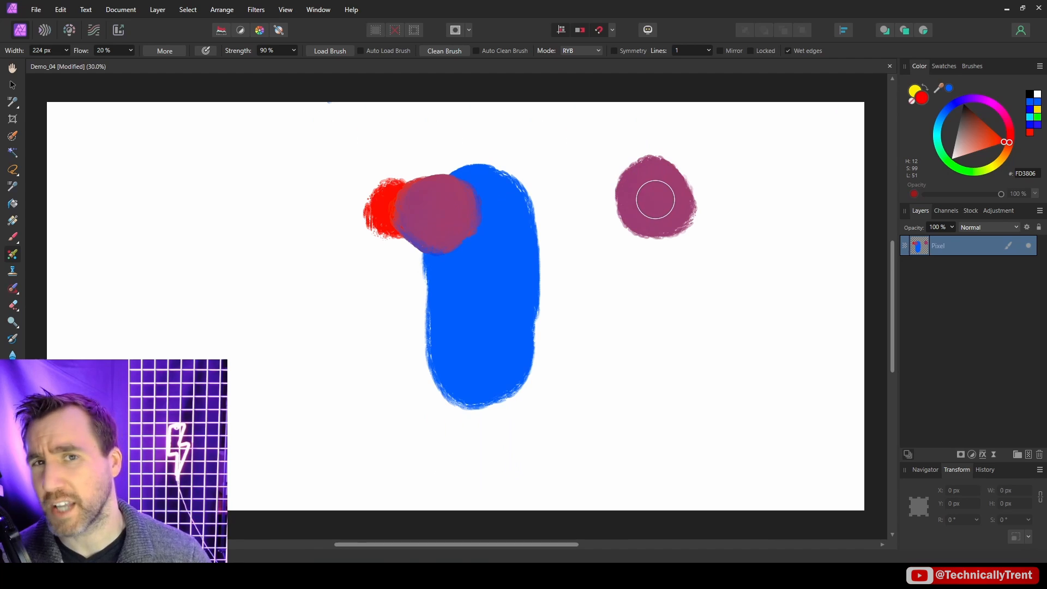
pyautogui.moveTo(346, 59)
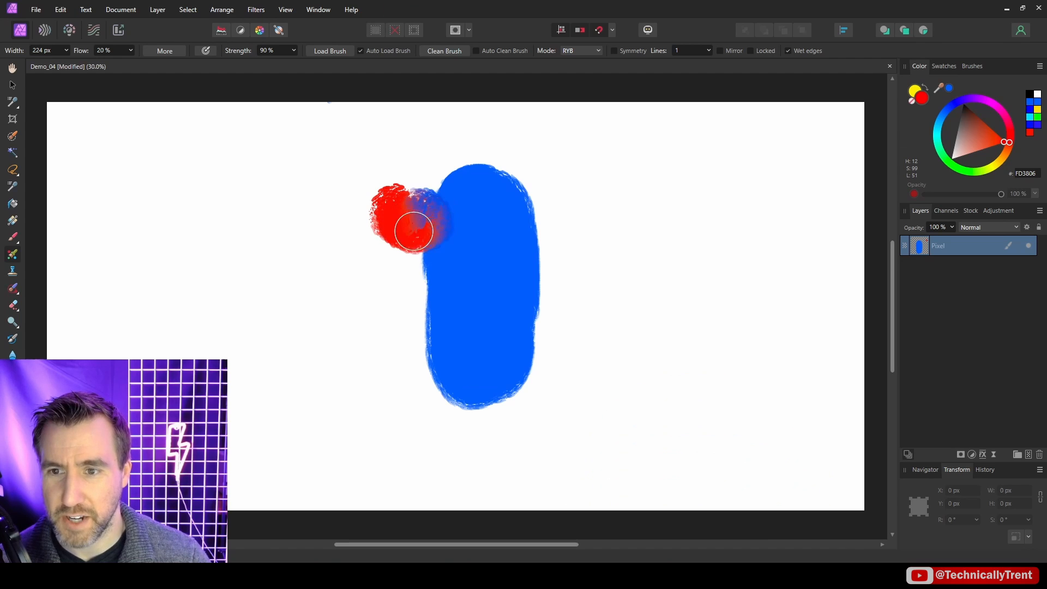
# Blend the red blob into the blue shape, forming a purple patch.
pyautogui.moveTo(413, 232); pyautogui.dragTo(431, 202)
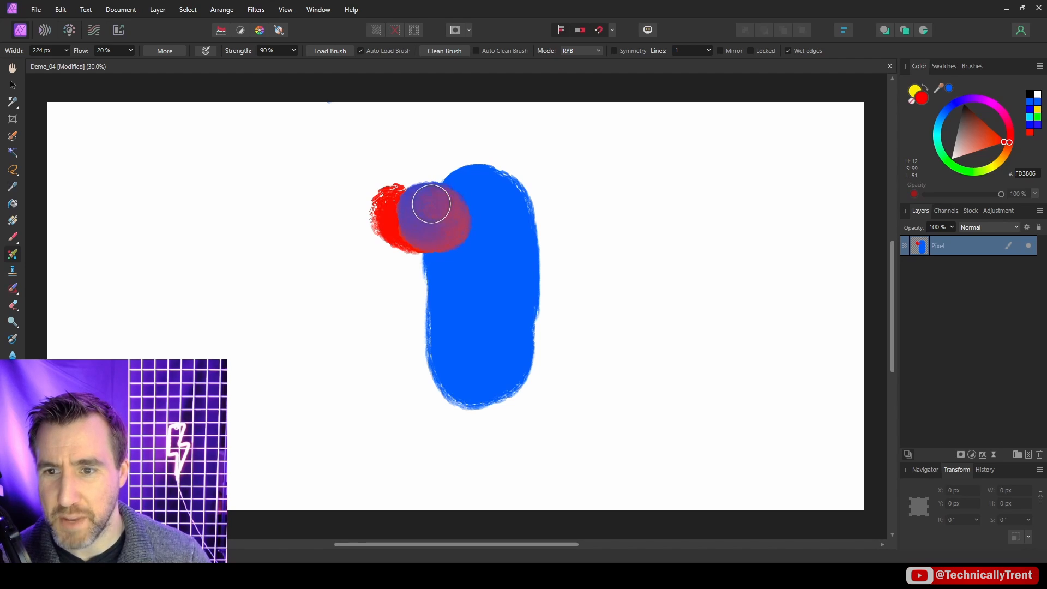
pyautogui.moveTo(431, 203); pyautogui.dragTo(446, 237)
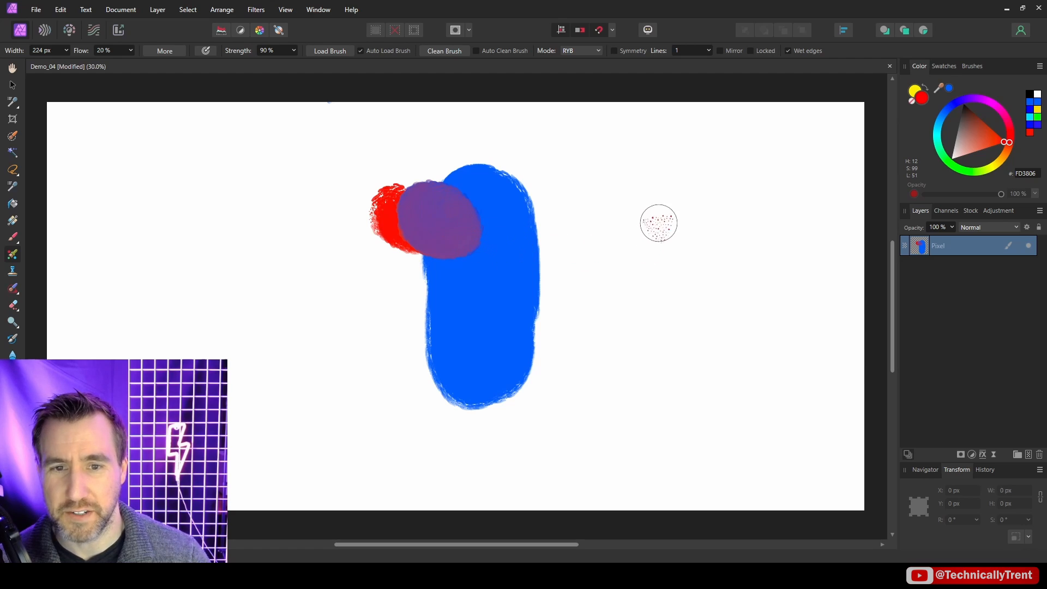
pyautogui.moveTo(658, 223); pyautogui.dragTo(688, 227)
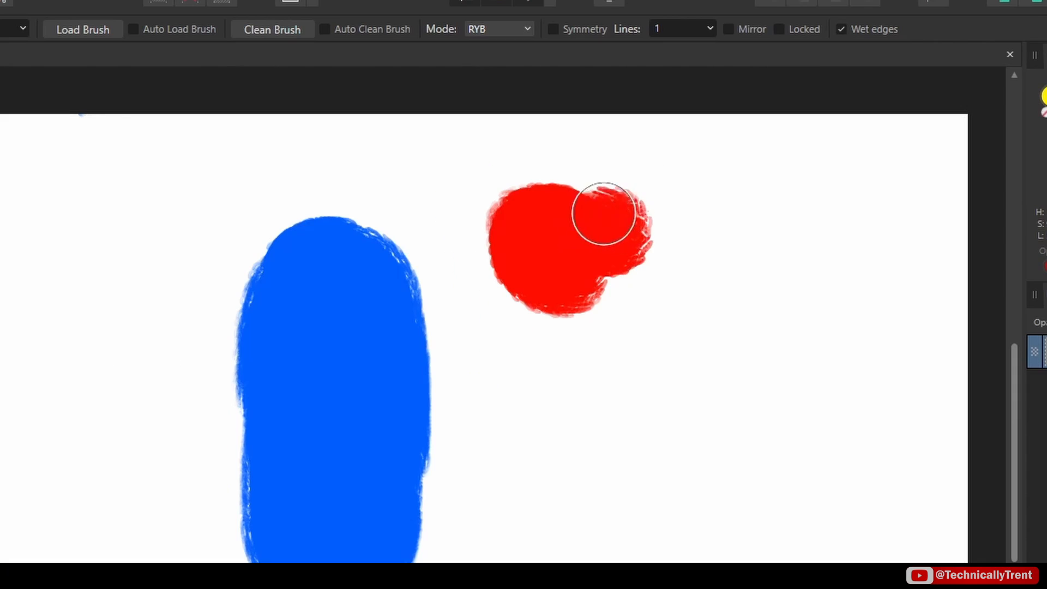
# Paint a red blob, then paint red over the blue shape's upper right edge.
pyautogui.moveTo(605, 212); pyautogui.dragTo(588, 242)
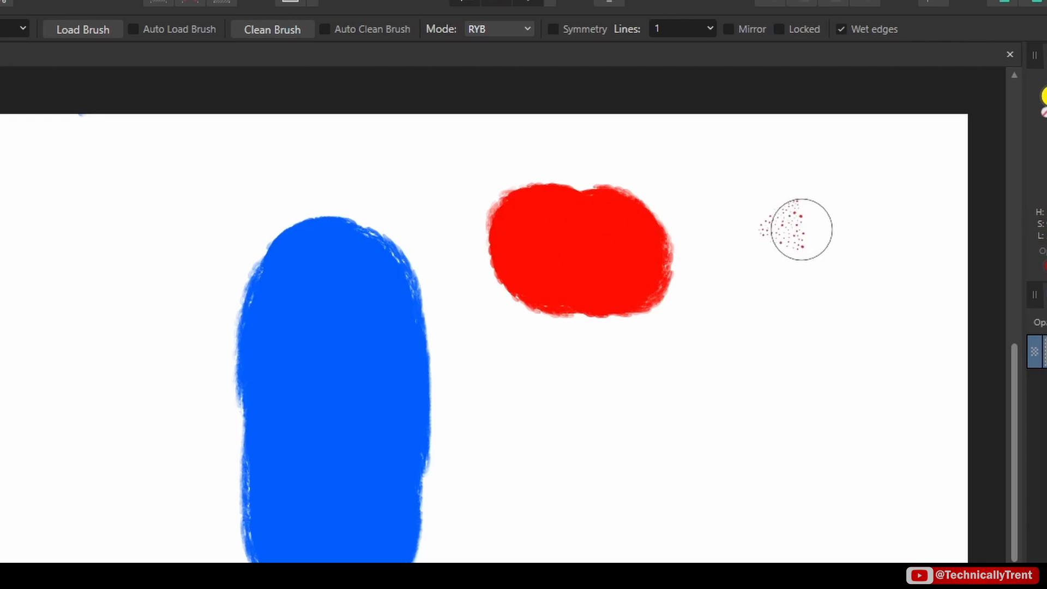
pyautogui.moveTo(795, 240); pyautogui.dragTo(812, 230)
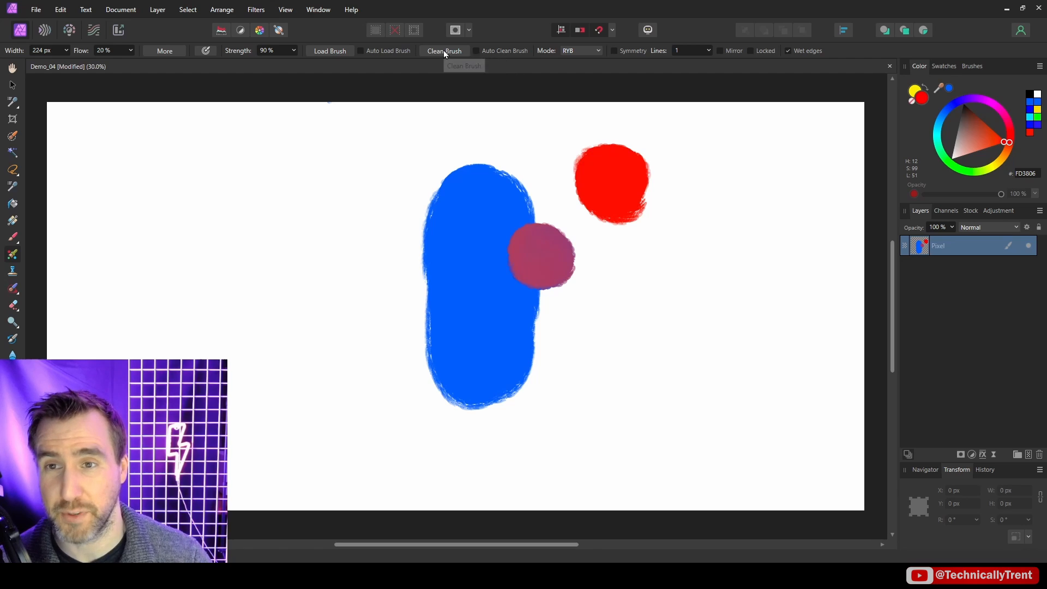
pyautogui.moveTo(728, 244)
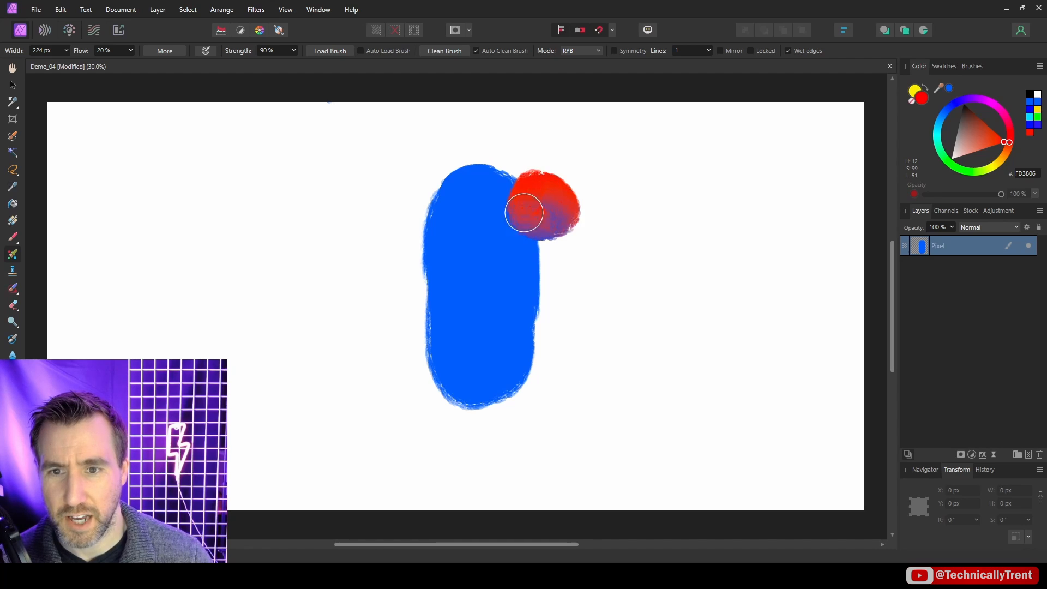
pyautogui.moveTo(524, 211); pyautogui.dragTo(558, 220)
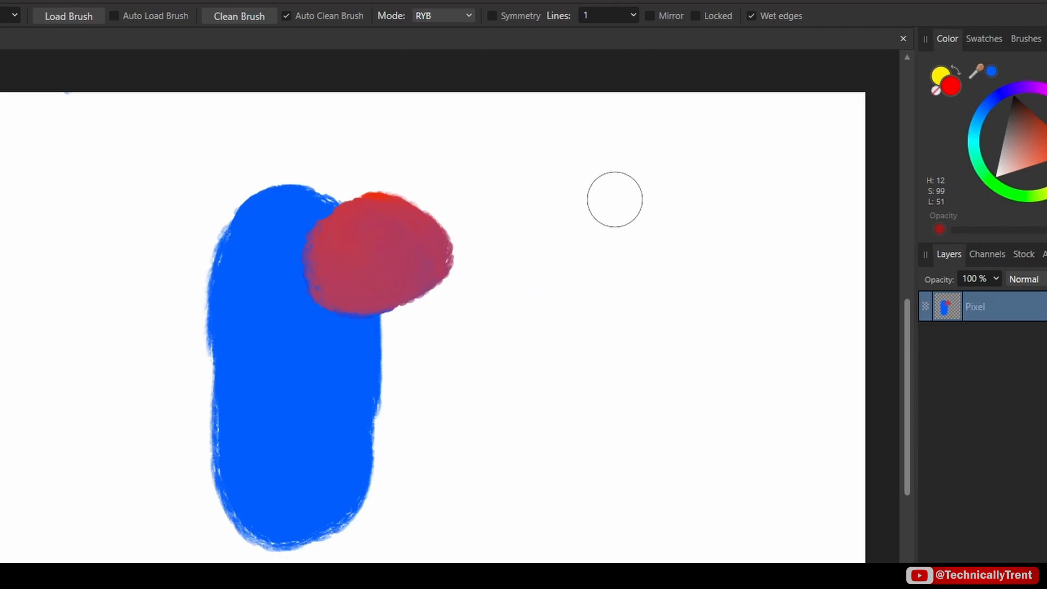
pyautogui.moveTo(621, 234)
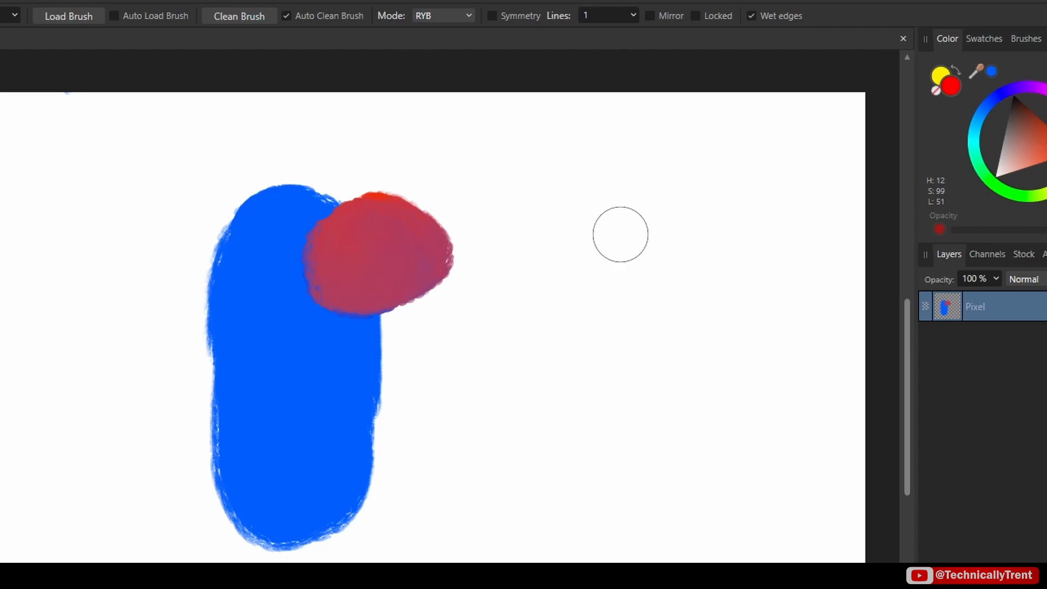
pyautogui.moveTo(595, 246)
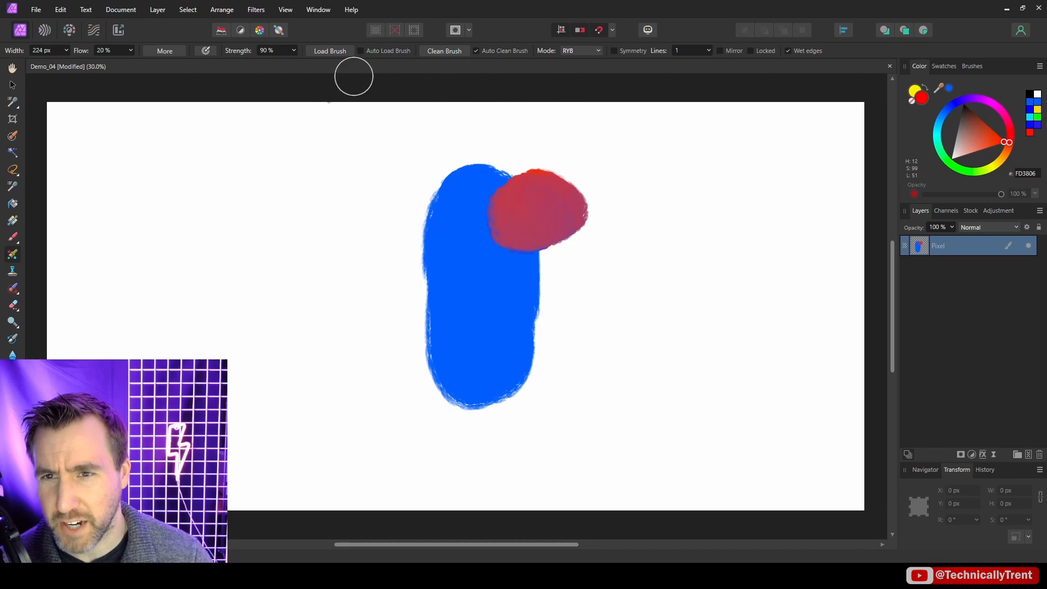
pyautogui.moveTo(593, 110)
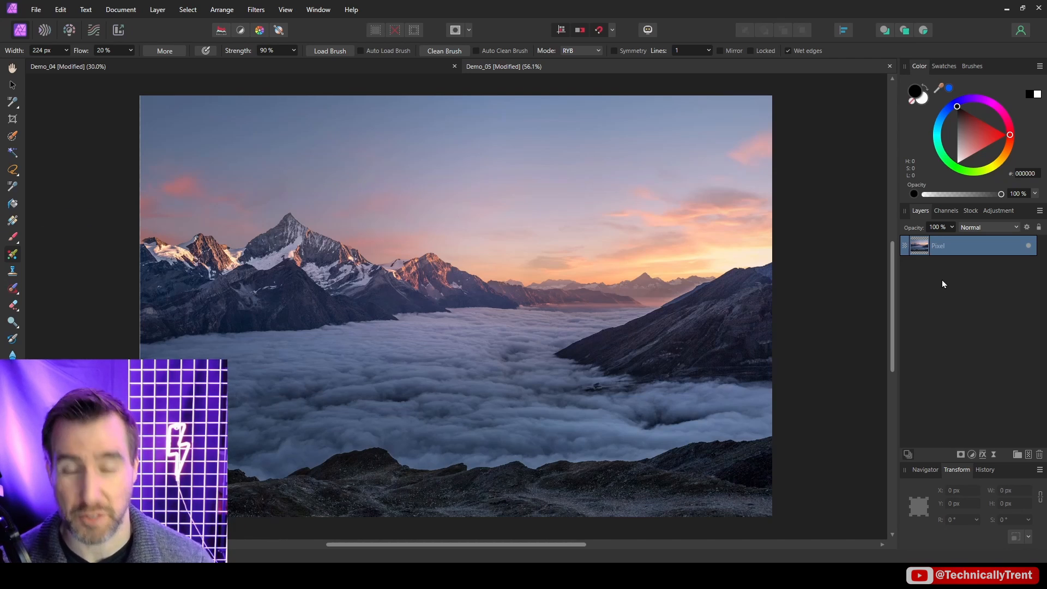
pyautogui.moveTo(989, 323)
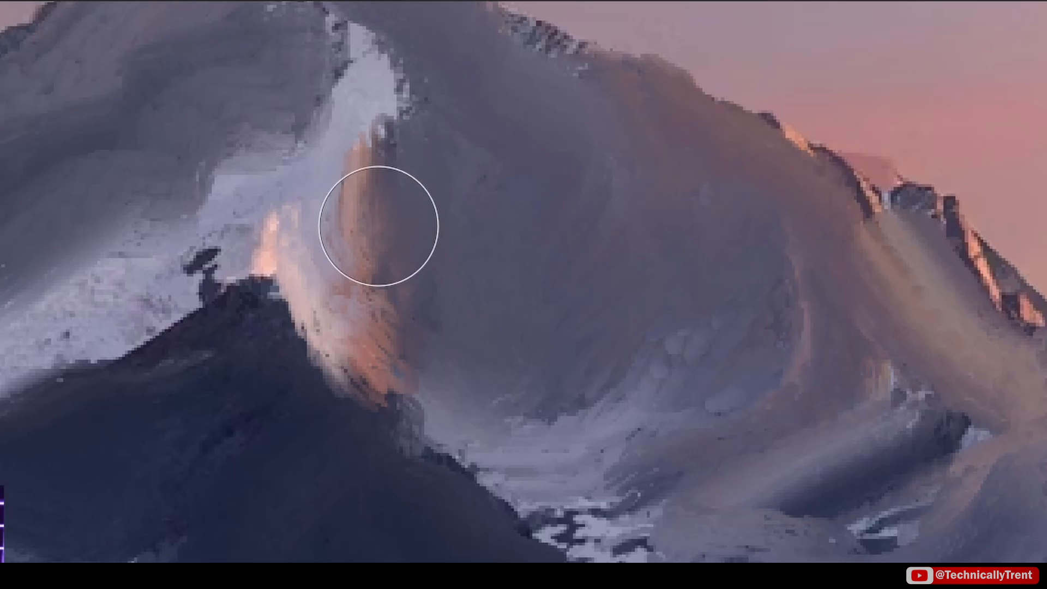
pyautogui.moveTo(407, 354)
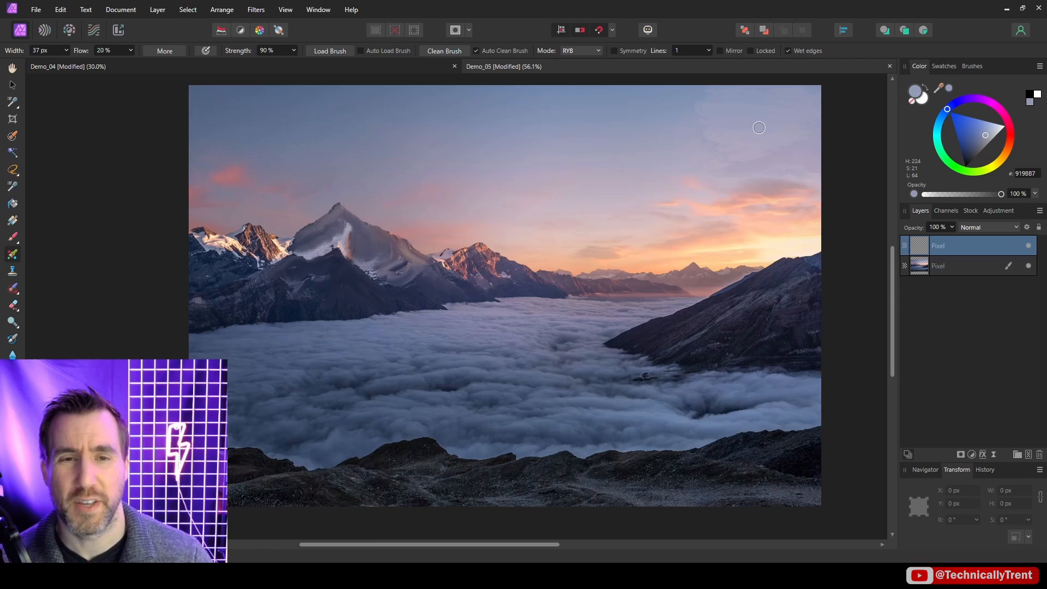
pyautogui.moveTo(735, 140)
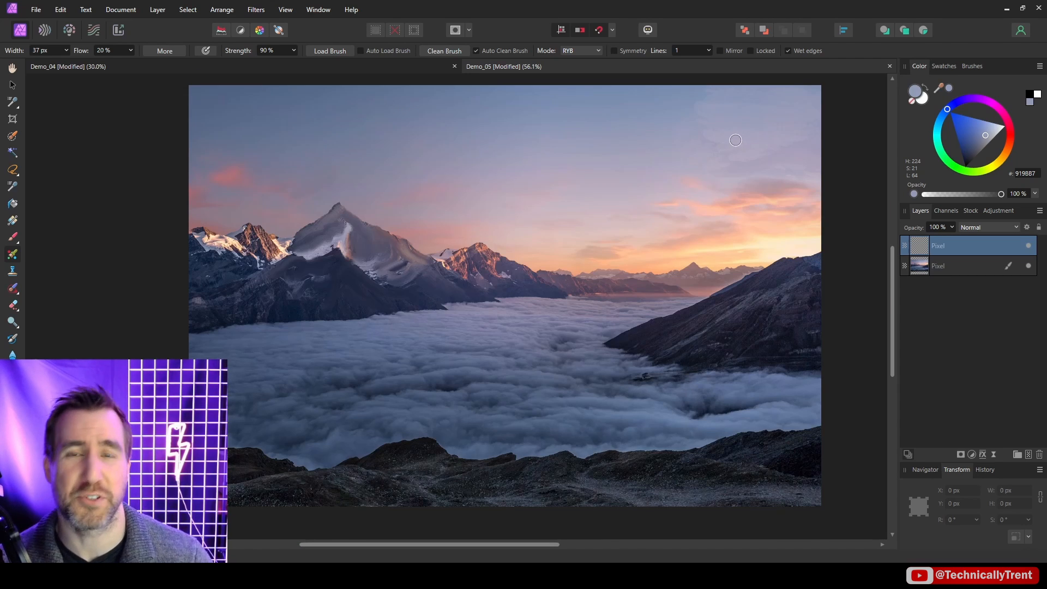